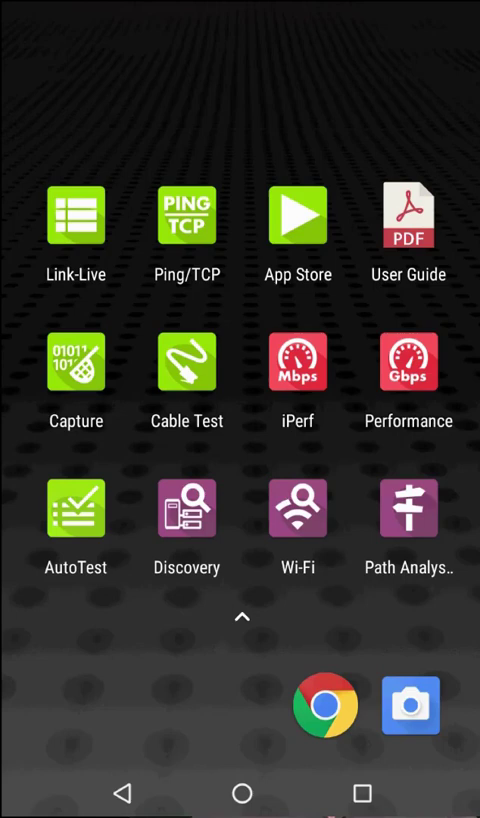
Step: In the iPerf app, change the target device address to 10.76.10.50
click(297, 363)
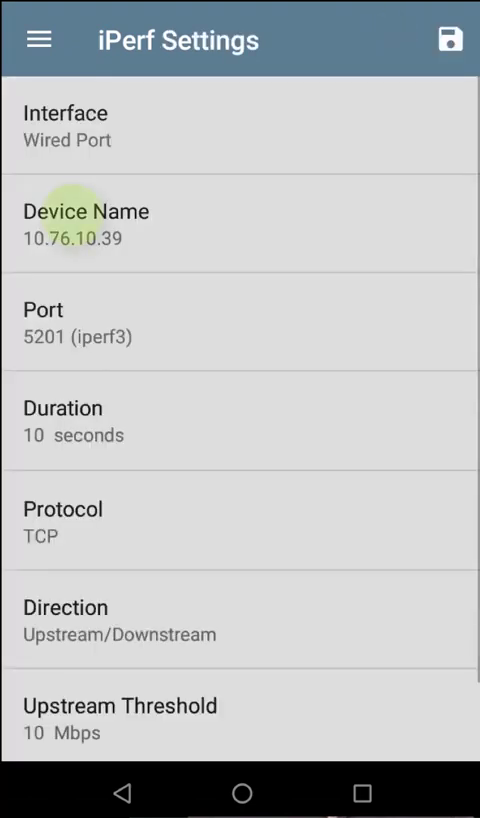
click(87, 211)
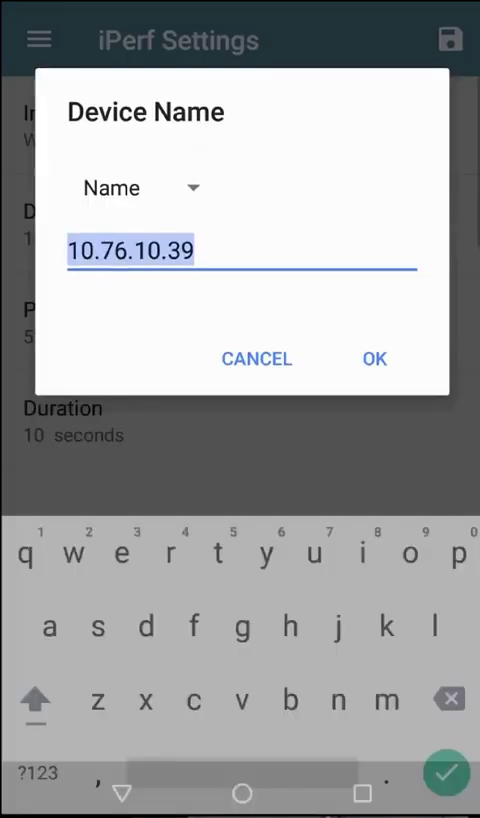
key(Backspace)
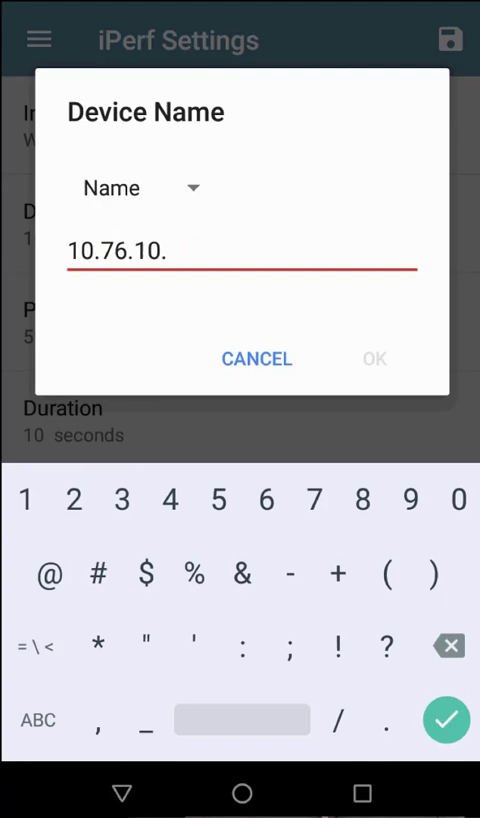
text(50)
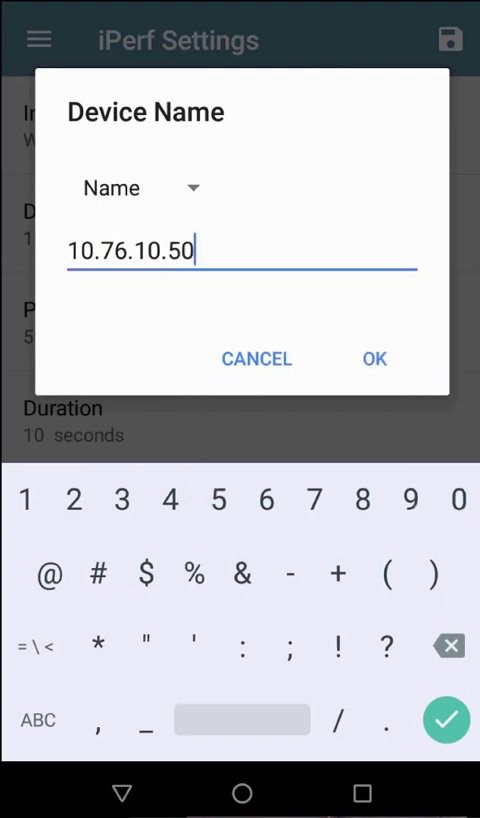
click(374, 358)
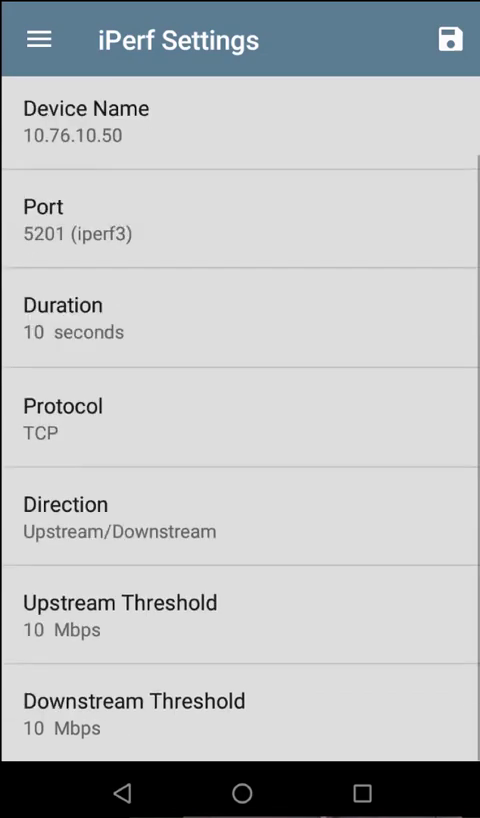
Step: Set the upstream and downstream pass thresholds to 100 Mbps
click(118, 615)
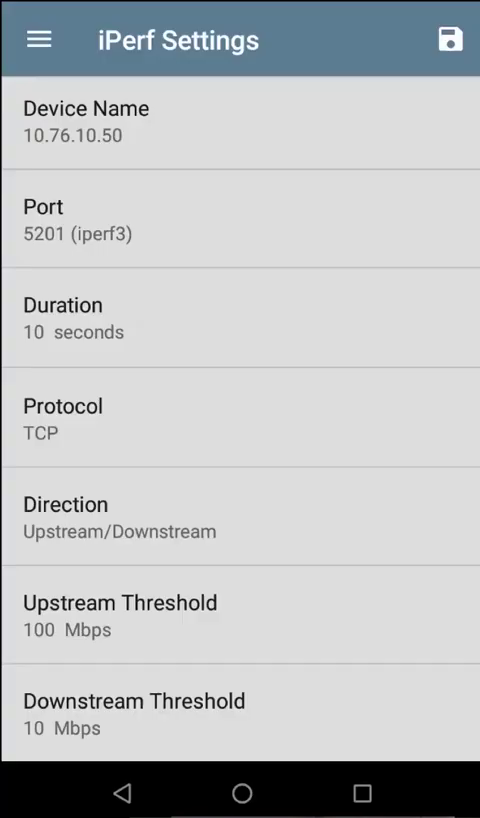
click(133, 712)
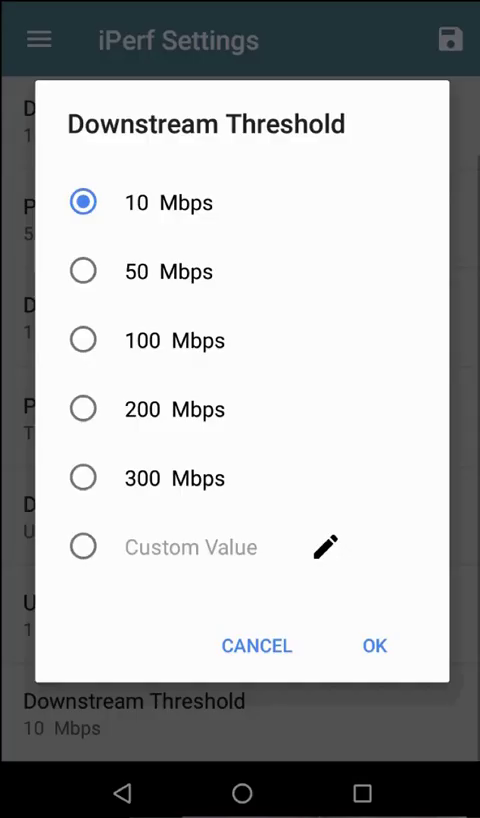
click(373, 644)
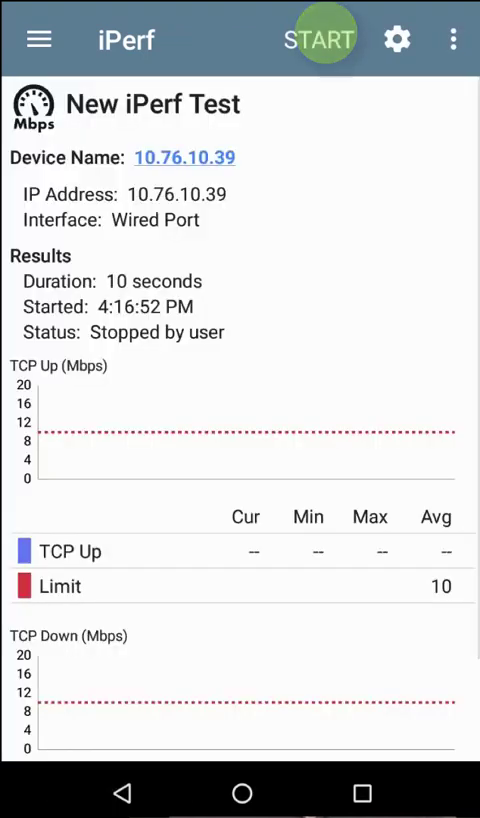
Step: Run the 10-second TCP iPerf test and upload the successful results to Link-Live
click(320, 40)
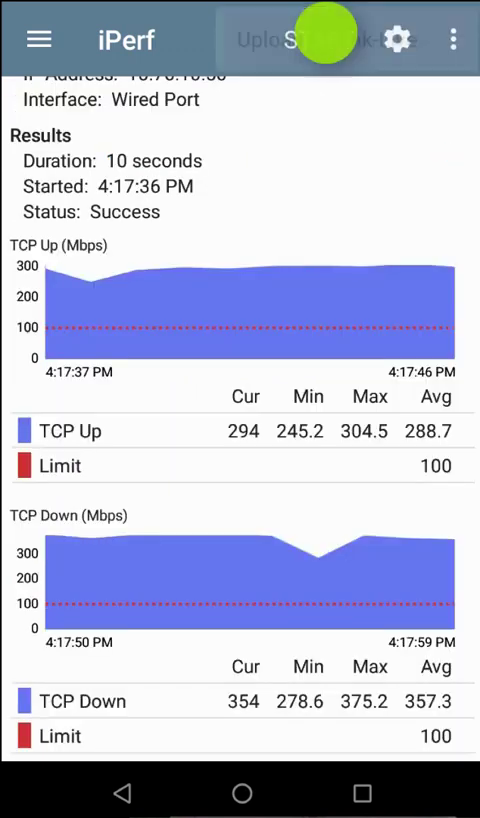
click(290, 40)
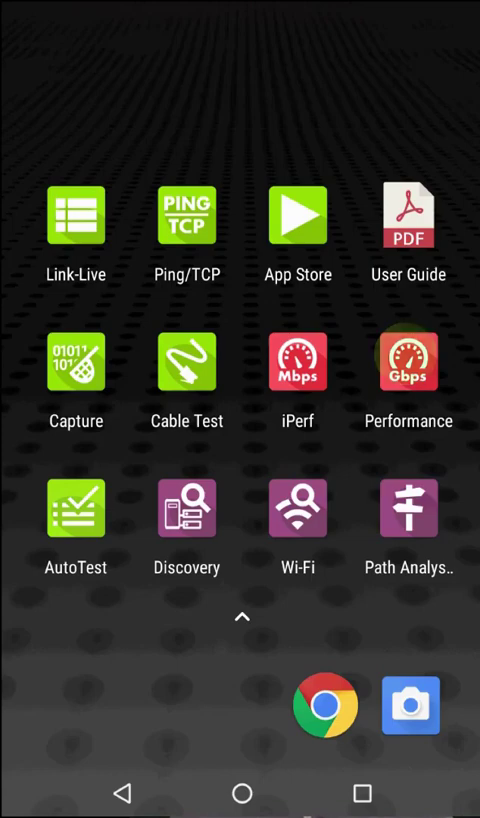
Step: In the Performance app, start the Performance Peer at 10.0.11.117 and open a new service's settings
click(408, 362)
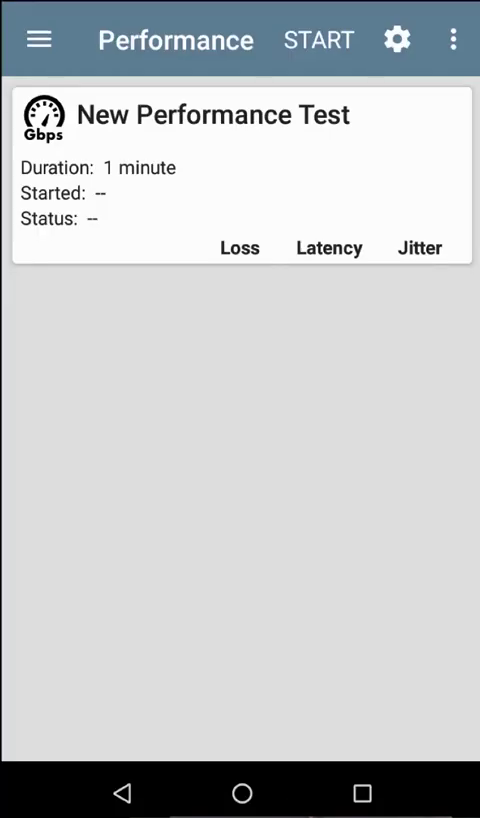
click(39, 40)
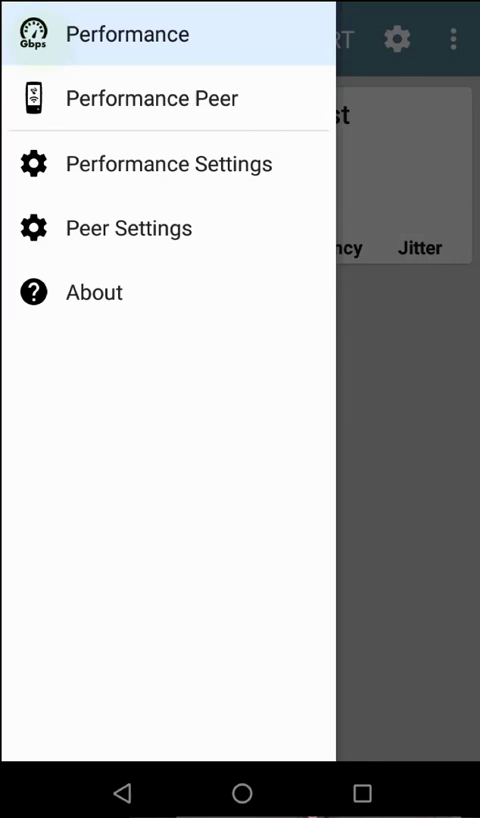
click(152, 98)
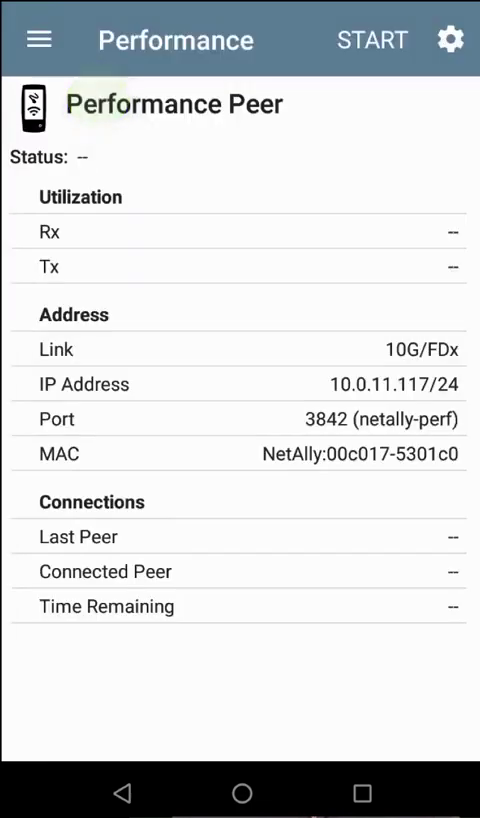
click(371, 40)
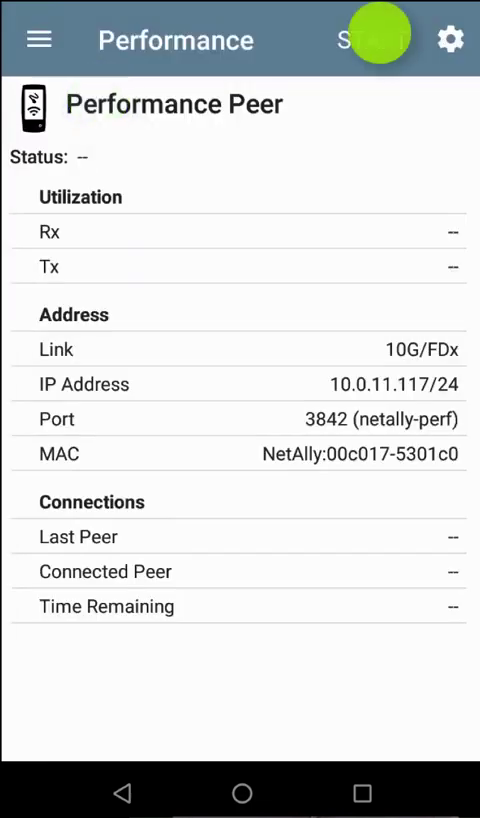
click(376, 40)
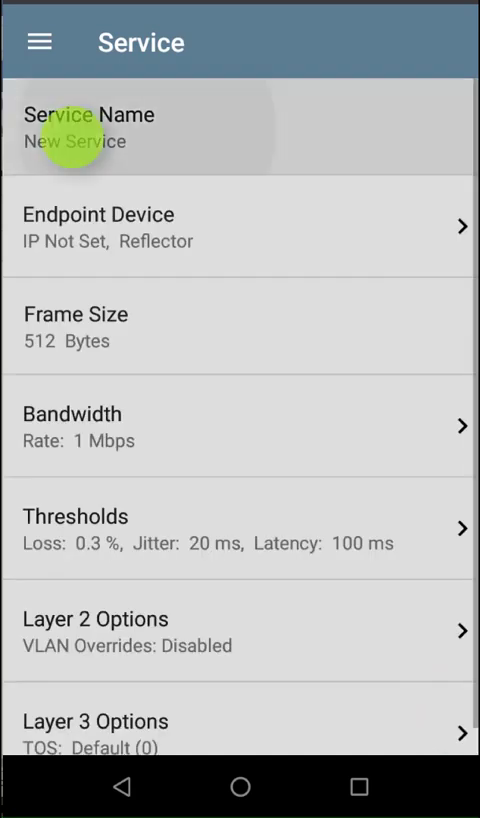
Step: Name the new service '10G'
click(90, 127)
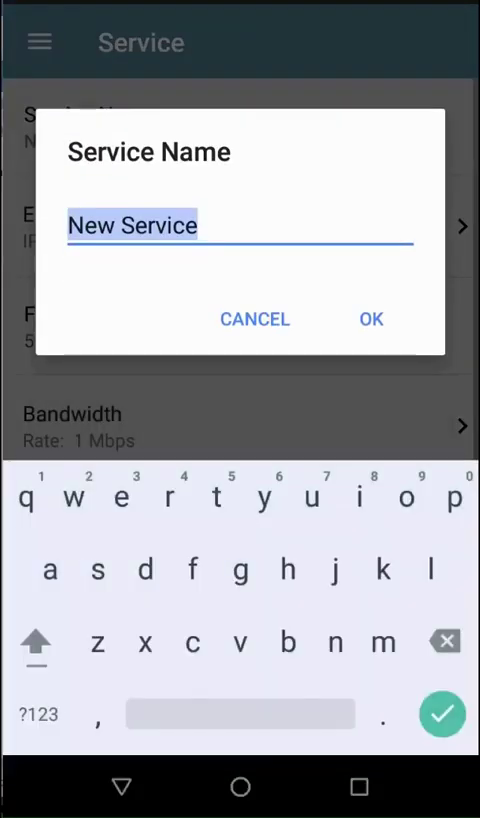
text(10)
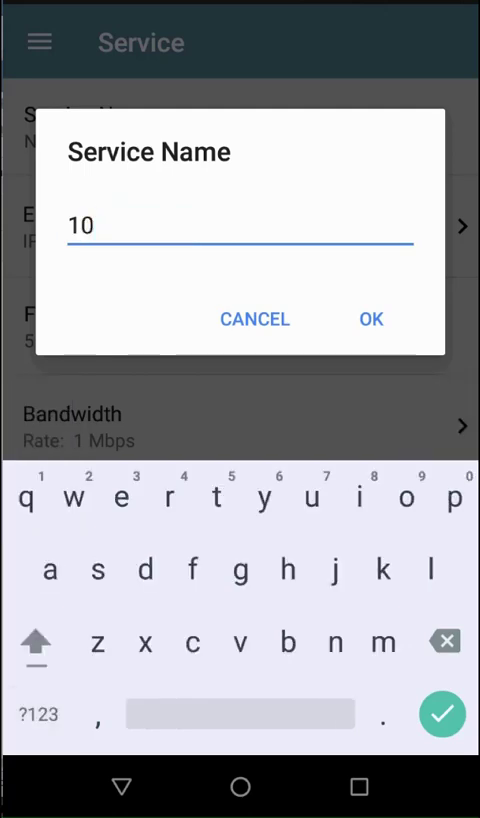
text(G)
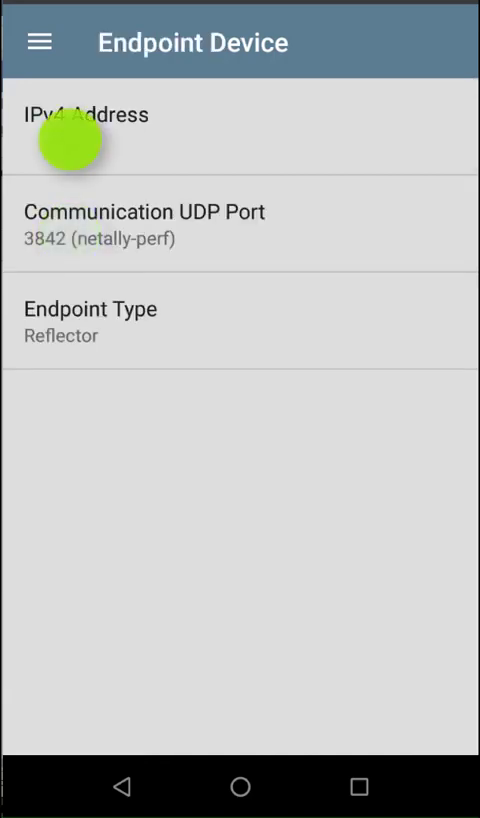
Step: Set the endpoint IPv4 address to 10.0.11.116 with endpoint type Peer
click(88, 113)
text(10.0.11.1)
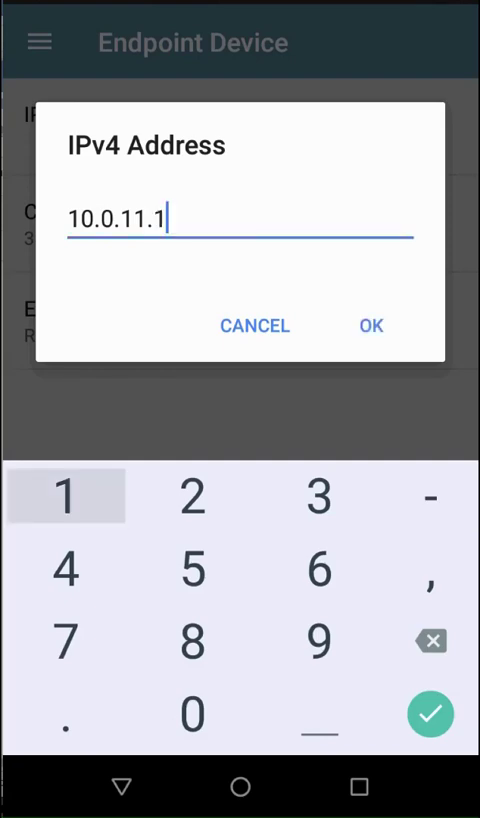
click(371, 325)
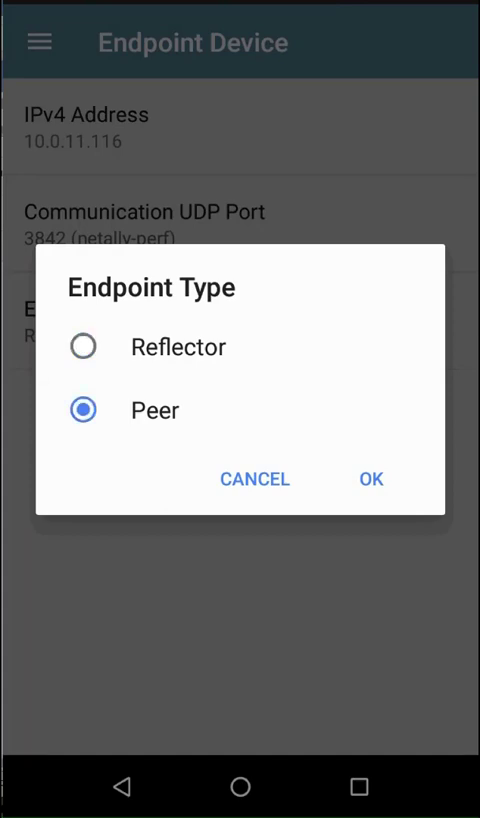
click(370, 479)
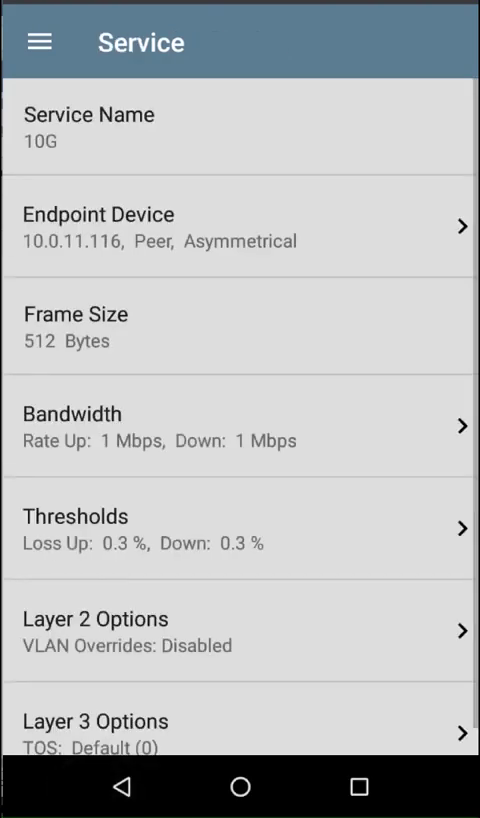
Step: Set the 10G service frame size to 1024 Bytes
click(60, 327)
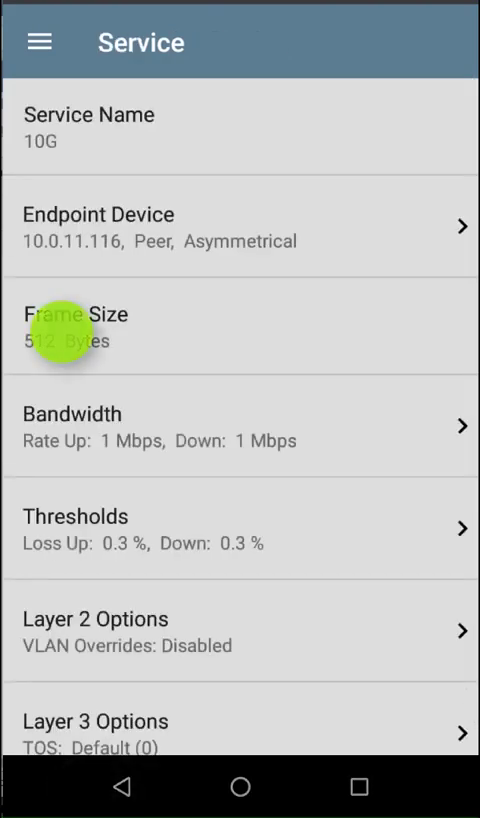
click(75, 325)
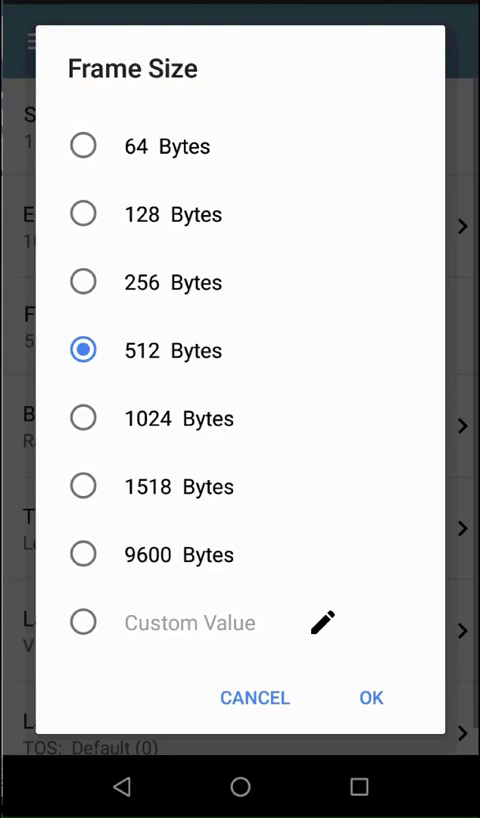
click(371, 697)
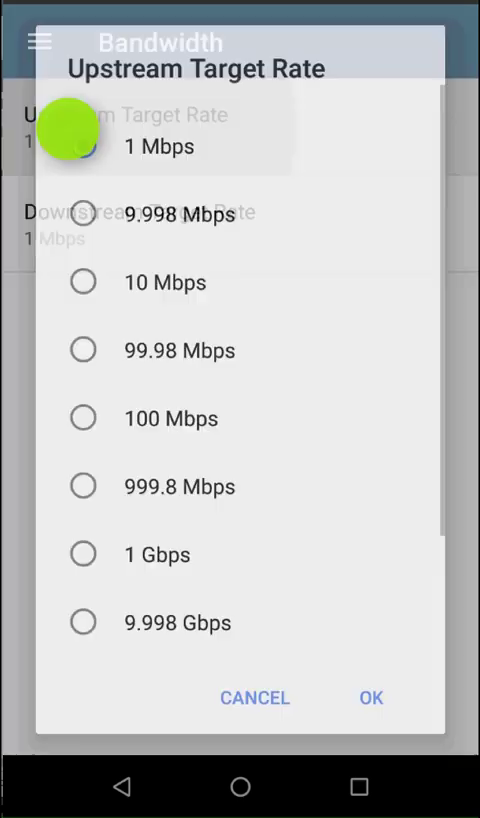
Step: Set upstream and downstream target bandwidth rates to 10 Gbps
scroll(down, 3)
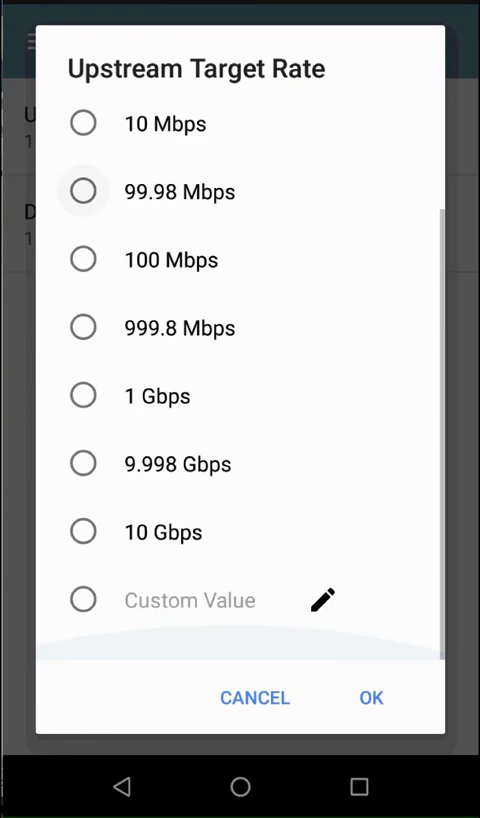
click(83, 531)
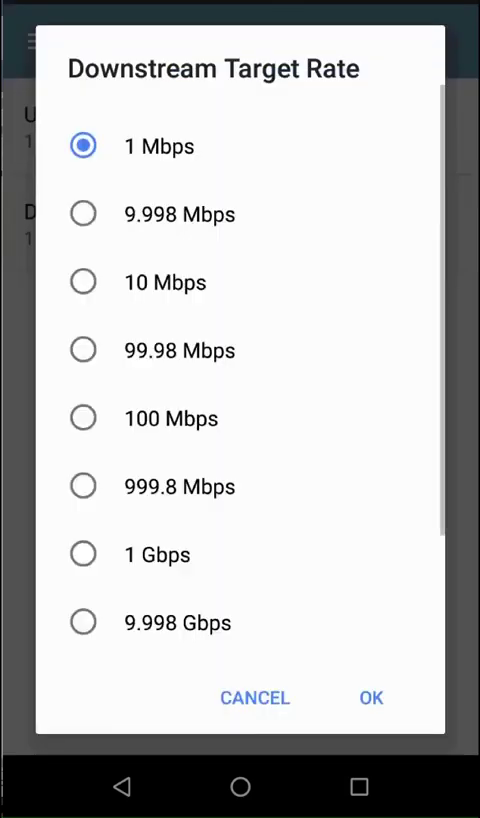
scroll(down, 3)
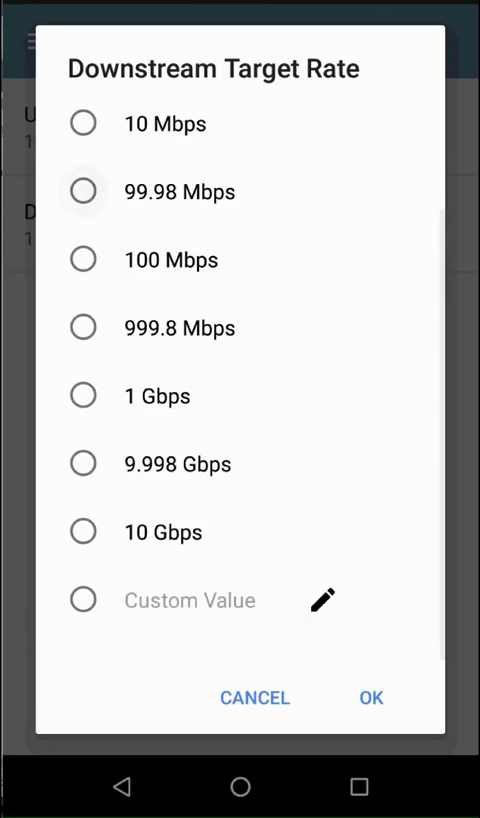
click(370, 697)
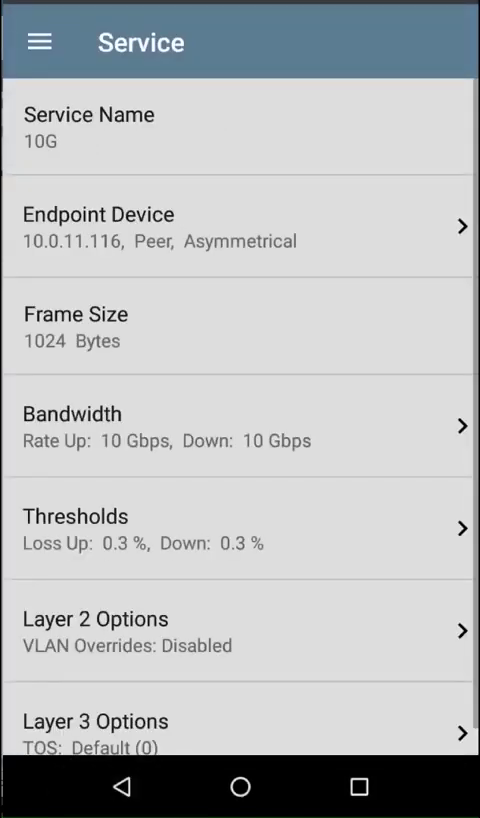
Step: Set the upstream and downstream frame loss thresholds to 0%
click(240, 426)
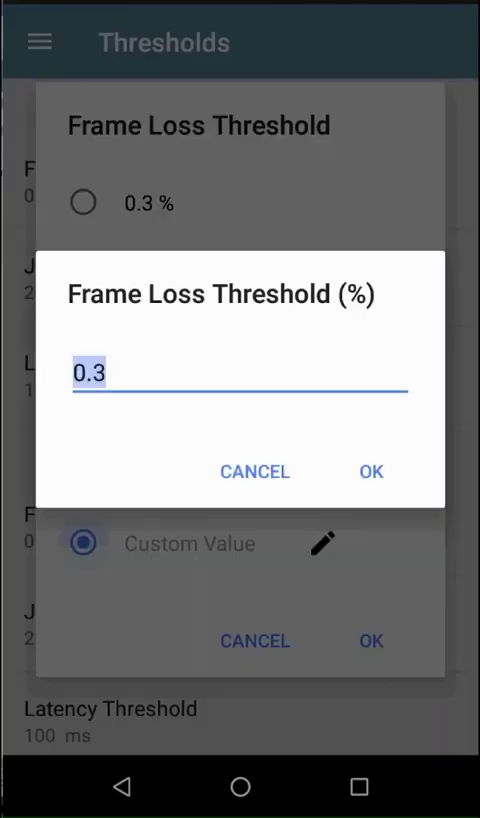
click(240, 373)
text(0)
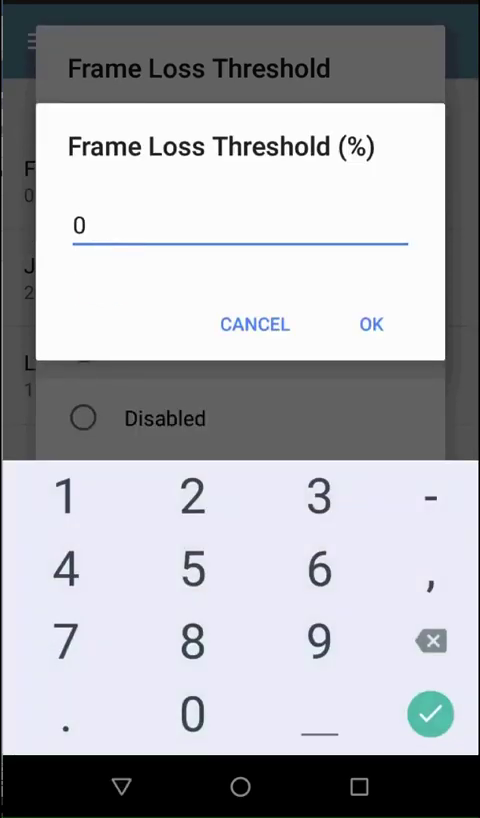
click(371, 324)
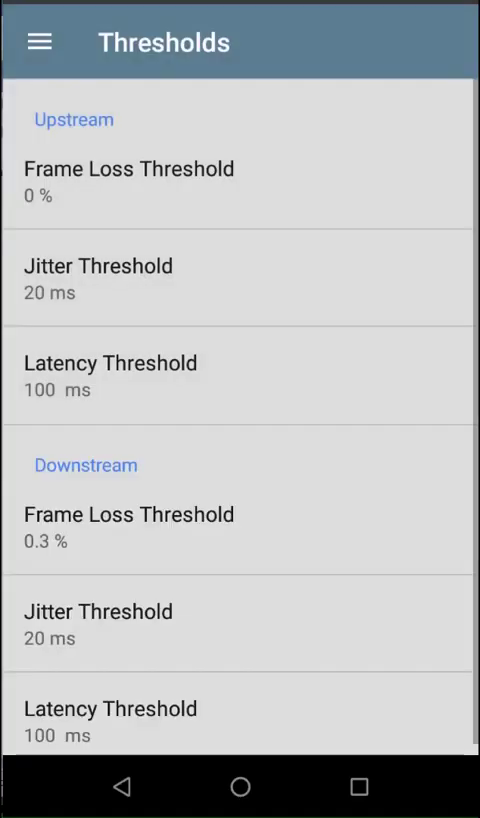
click(128, 514)
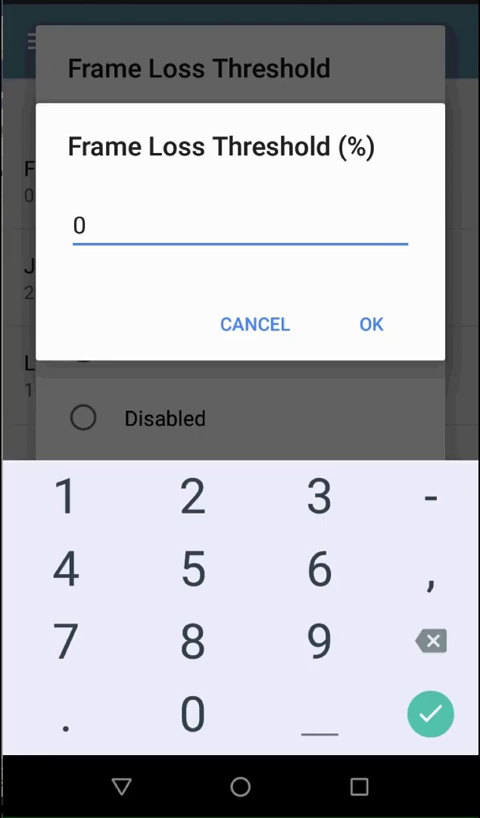
click(370, 324)
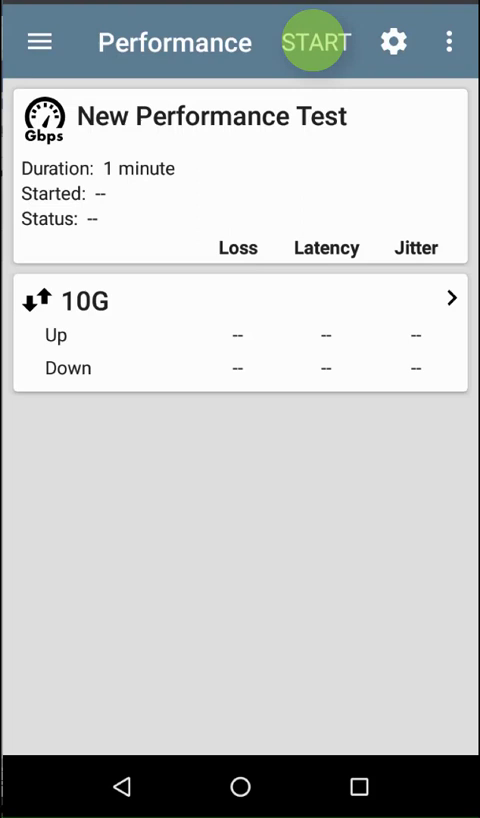
Step: Run the 1-minute 10G Performance test to 0% loss and open Link-Live upload
click(315, 42)
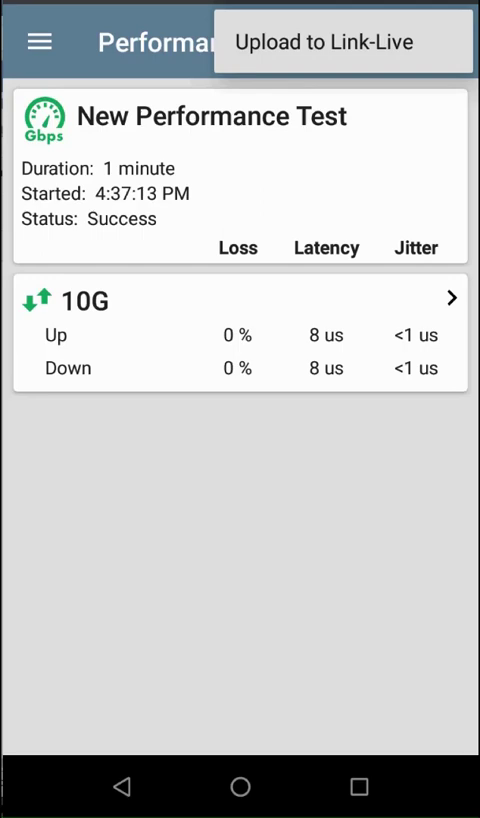
click(343, 42)
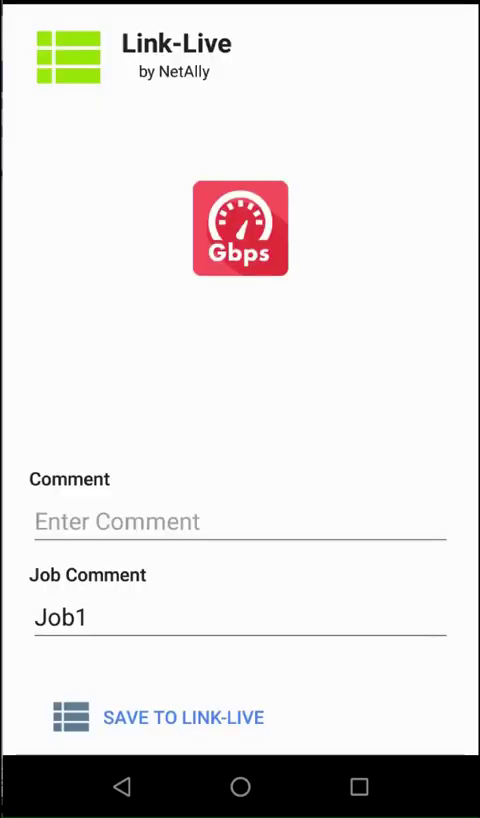